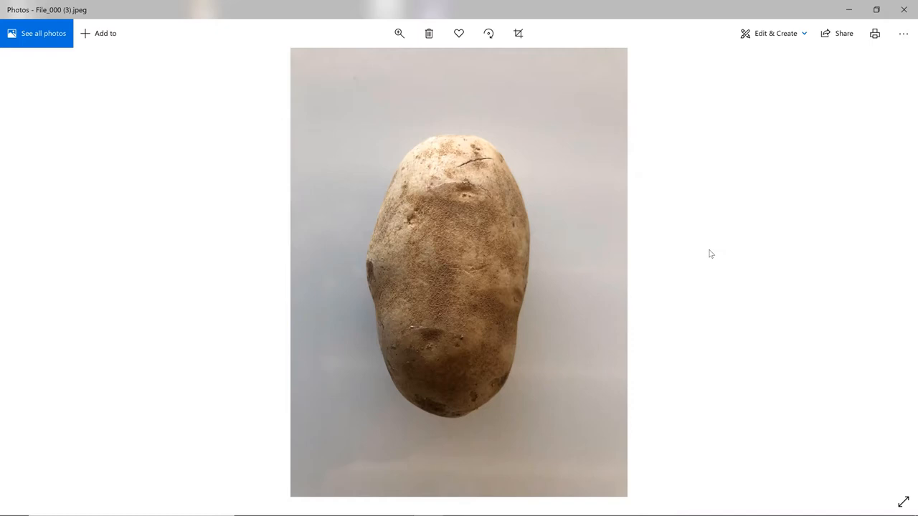
mouse_move(566, 243)
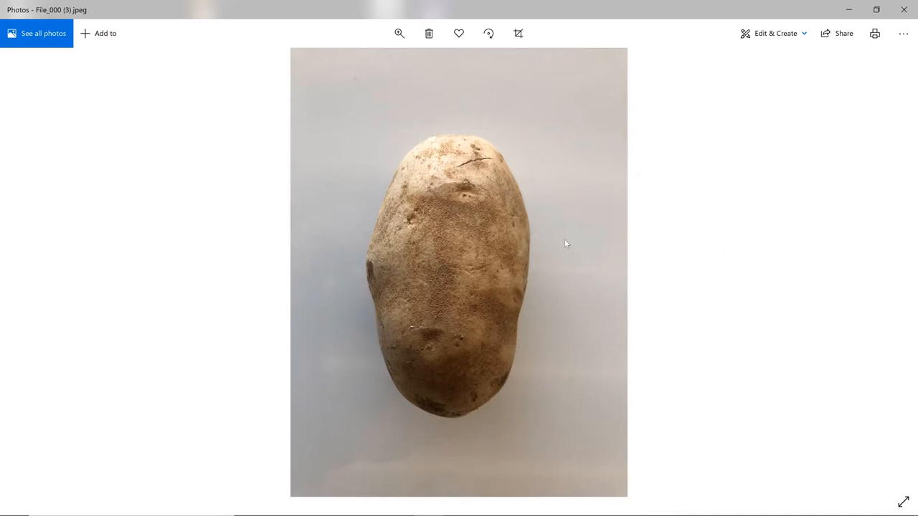
mouse_move(545, 256)
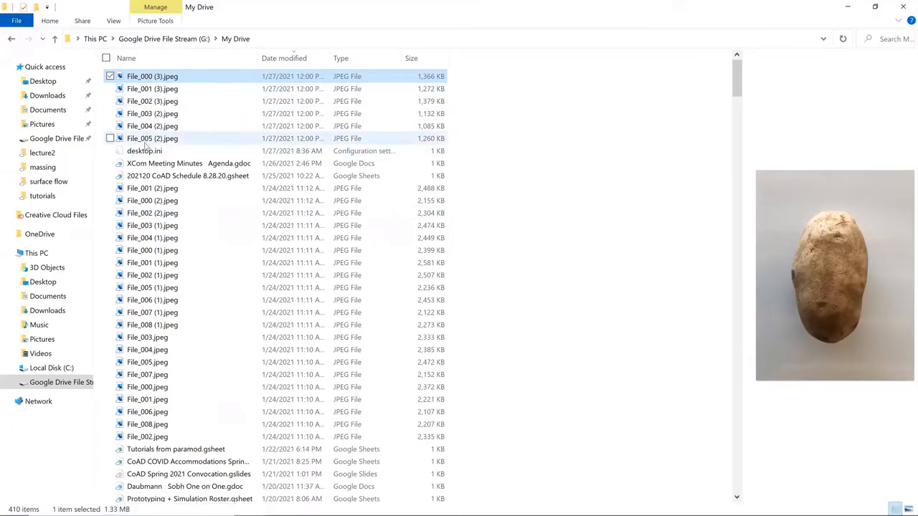
Preview the File_000 (3).jpeg potato photo in My Drive
click(152, 113)
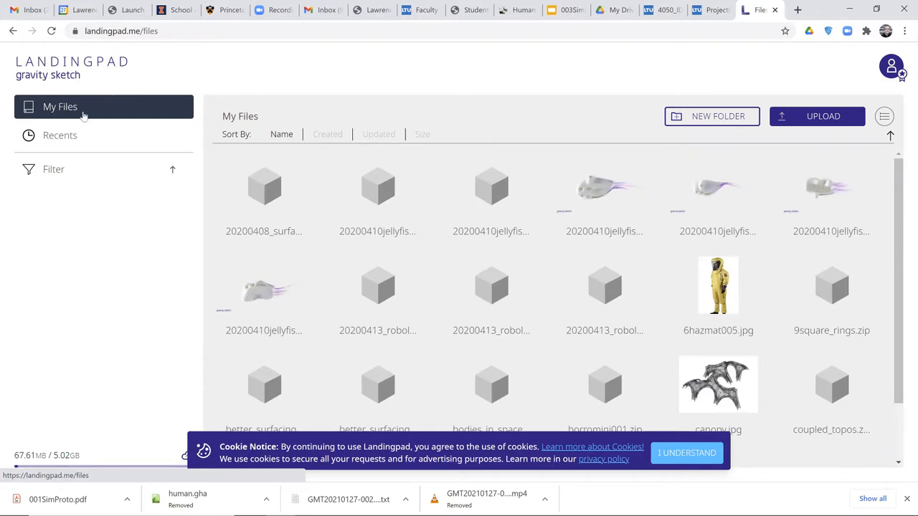
mouse_move(712, 116)
text(pot)
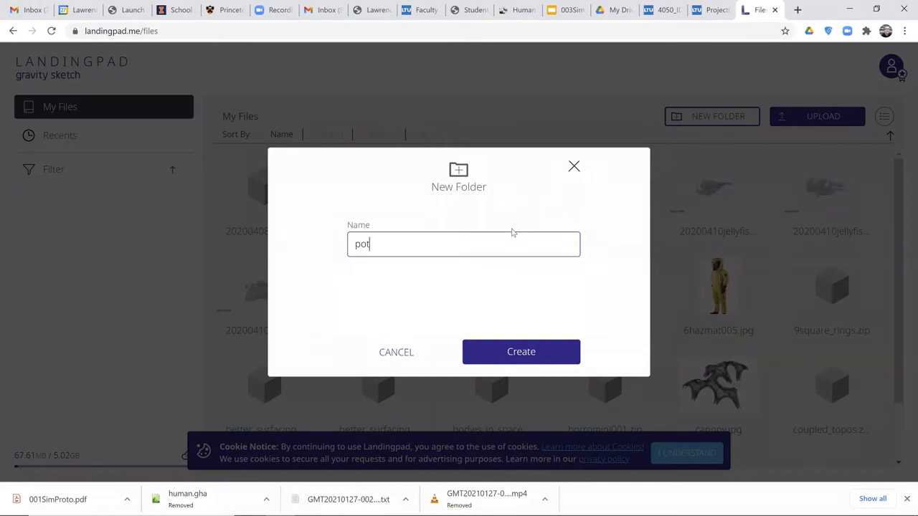
Name the new folder 'potato' and create it
text(ato)
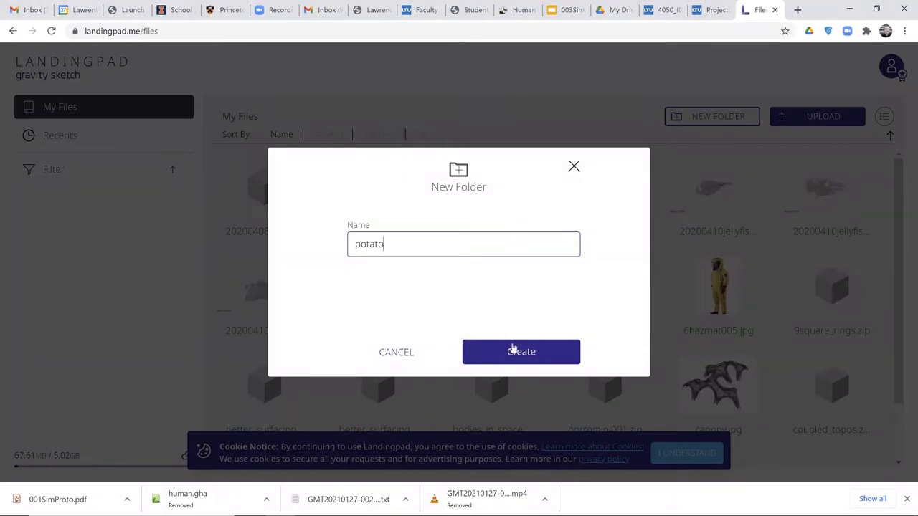
click(521, 351)
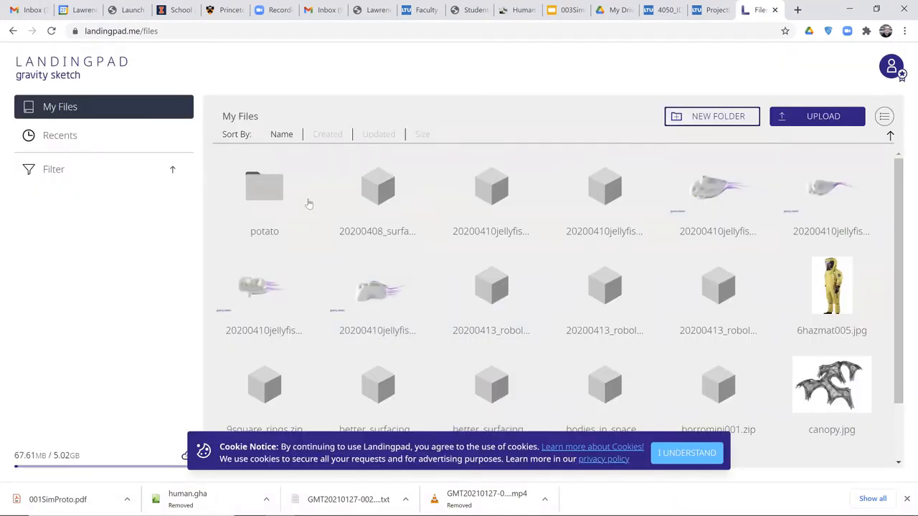
Enter the potato folder and start an upload
click(264, 189)
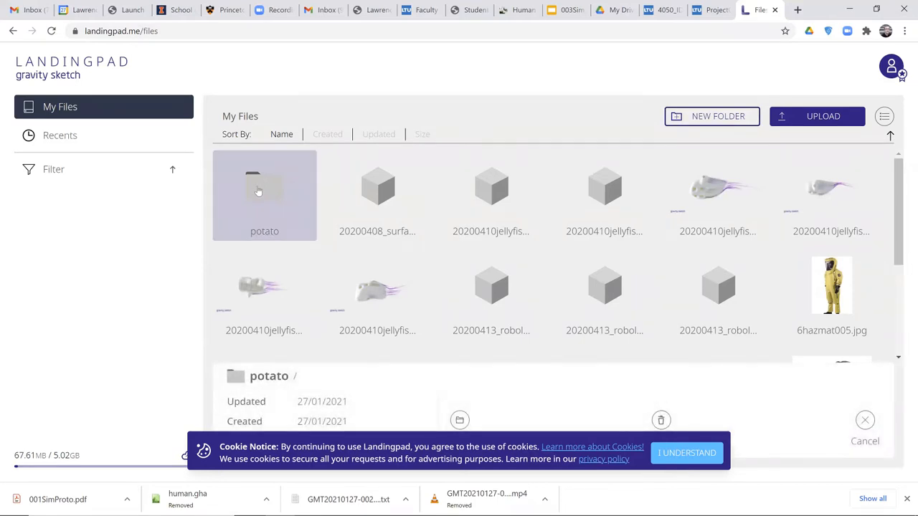
double_click(264, 190)
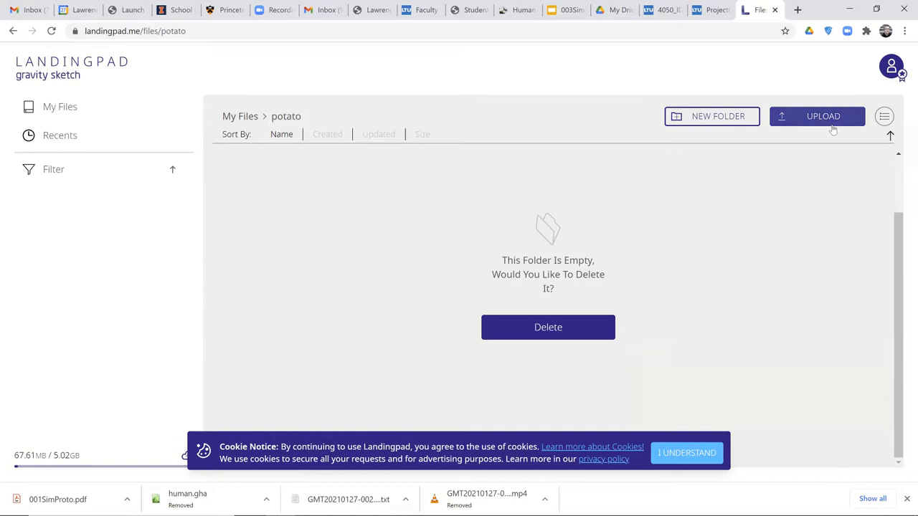
click(817, 116)
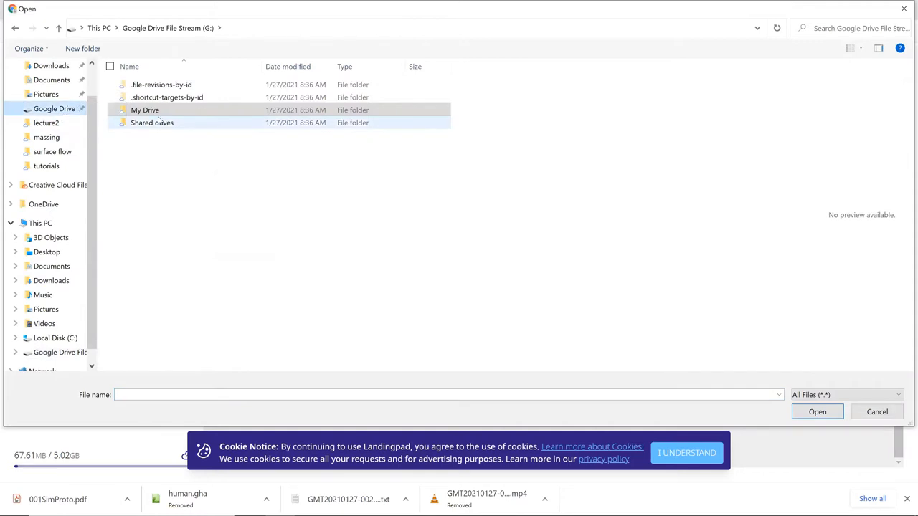
Select File_000 (3) through File_005 (2) in My Drive
double_click(145, 109)
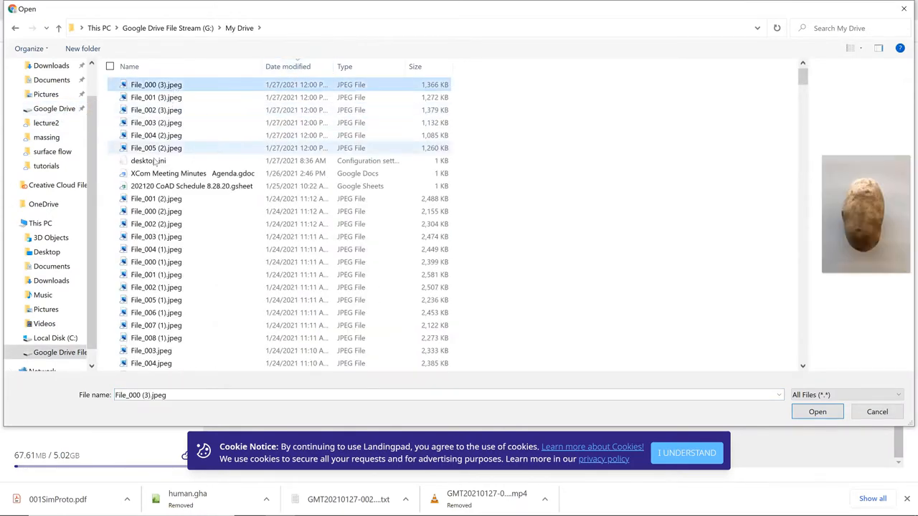
click(156, 134)
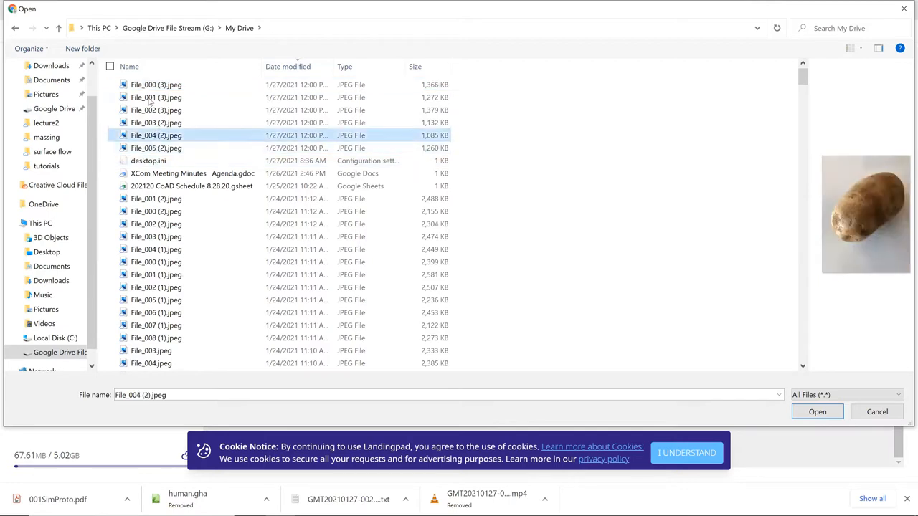
click(156, 148)
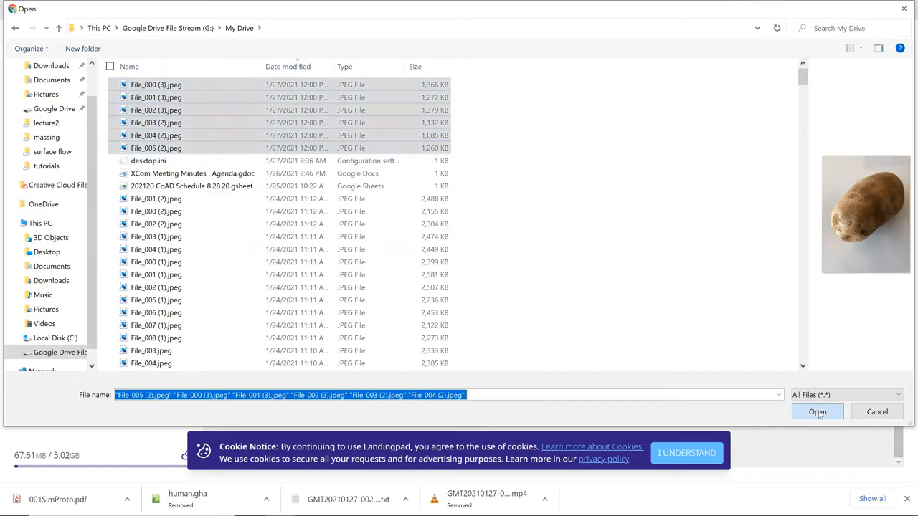
Upload the six chosen photos and select File_003 (2).jpeg
click(818, 412)
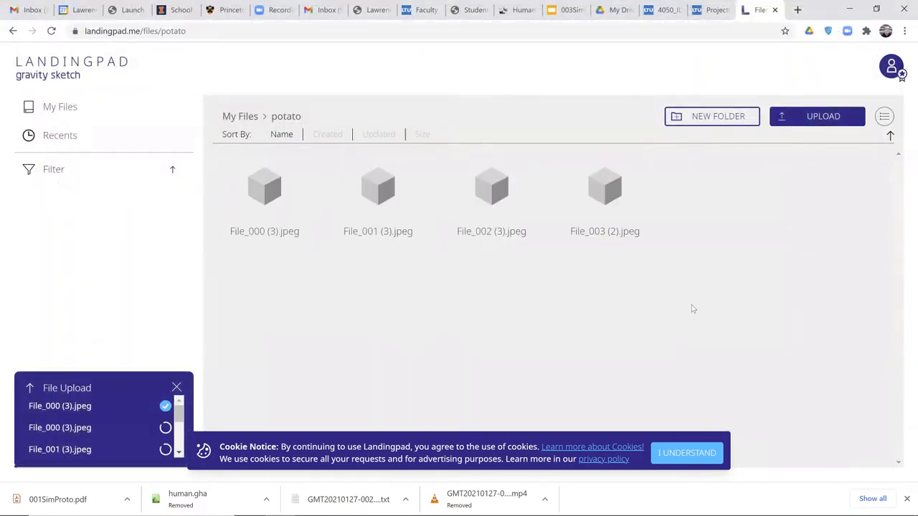
click(605, 194)
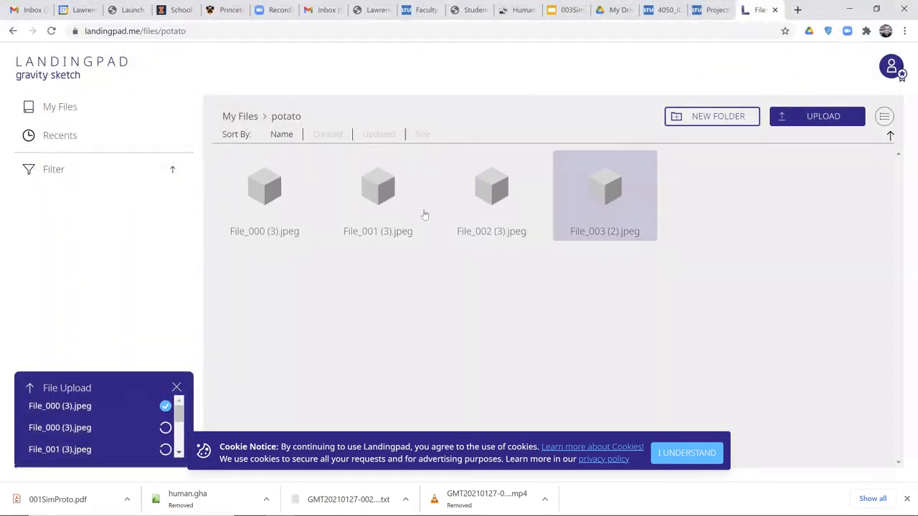
mouse_move(657, 208)
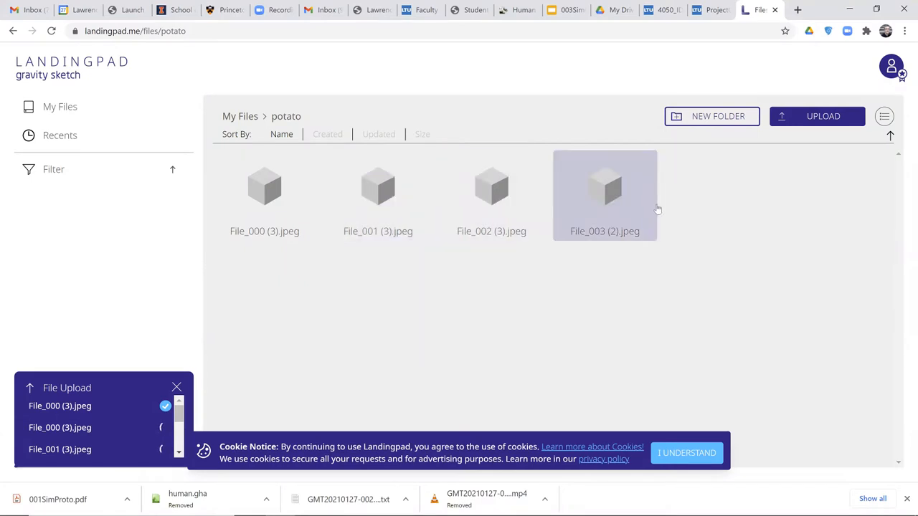
mouse_move(614, 257)
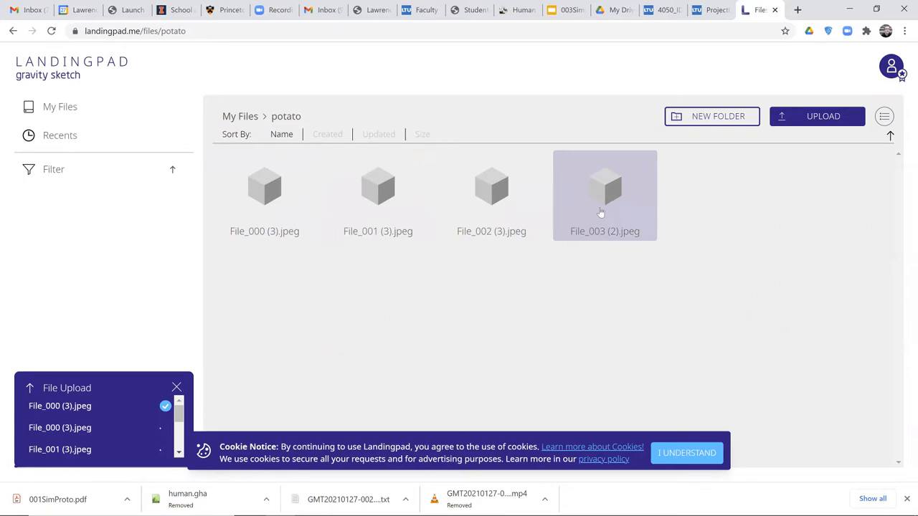
mouse_move(571, 307)
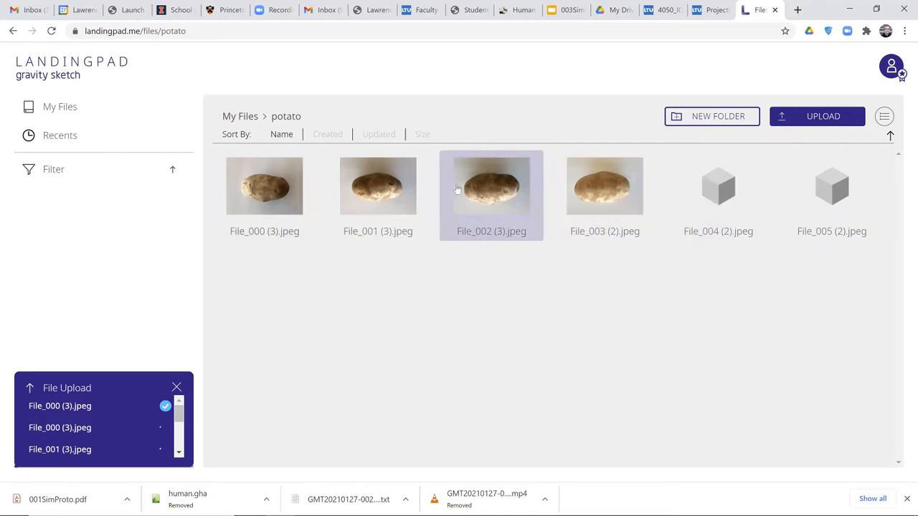
Return to My Files and reopen the potato folder
click(59, 106)
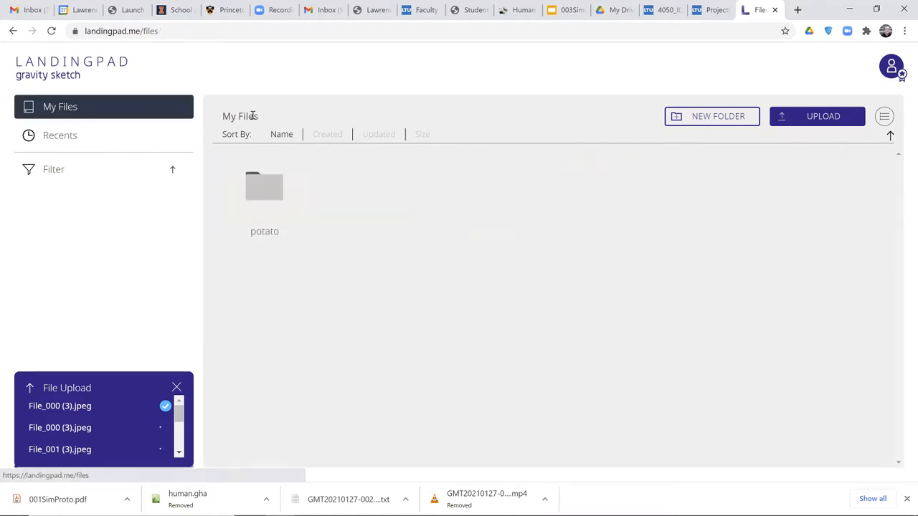
click(265, 188)
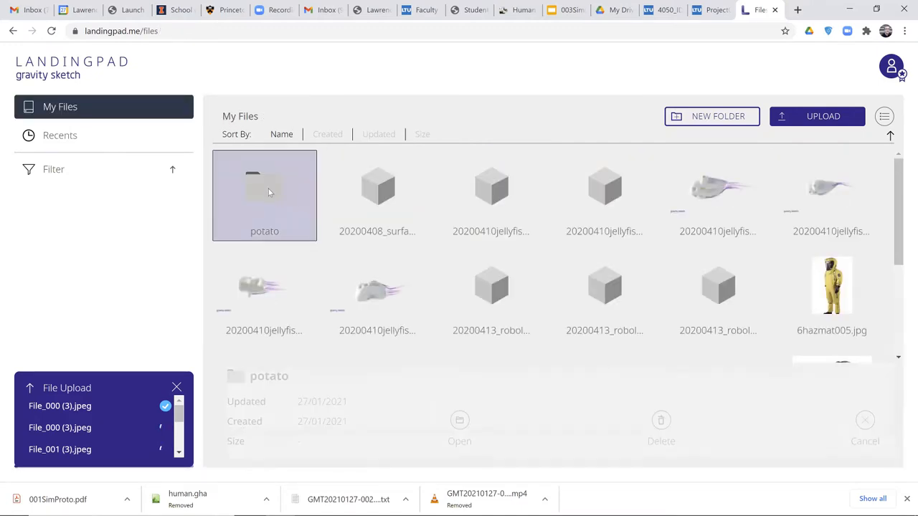
double_click(264, 193)
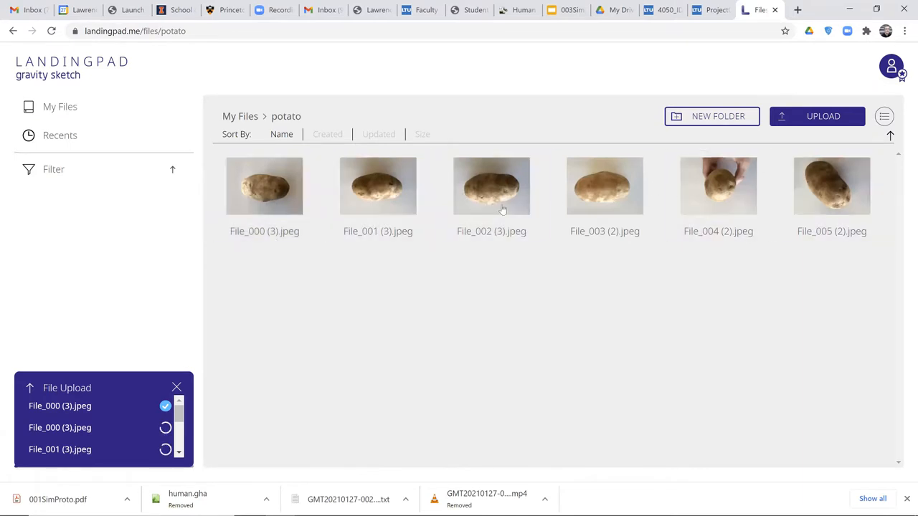
mouse_move(415, 381)
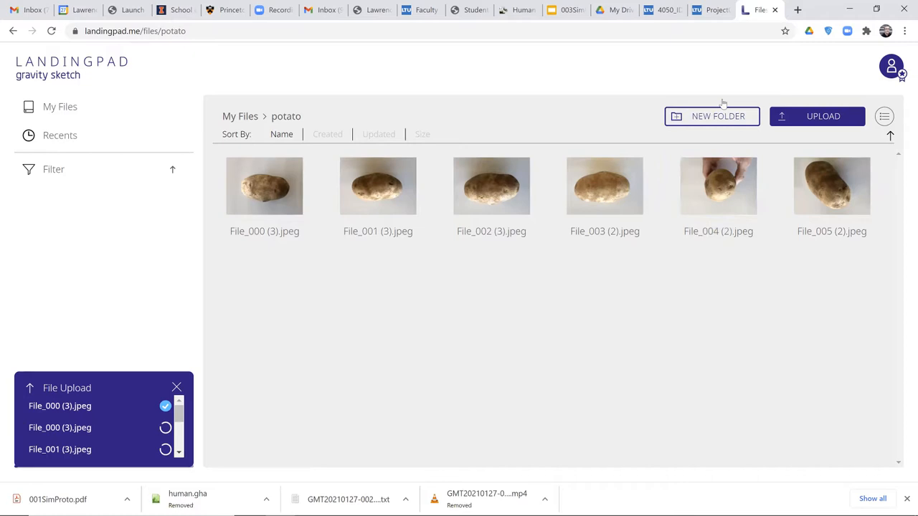
mouse_move(451, 200)
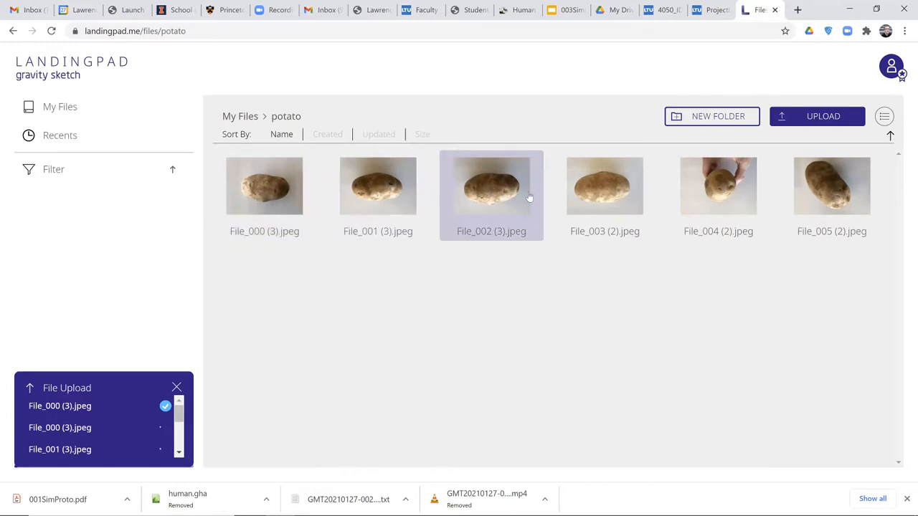
mouse_move(568, 110)
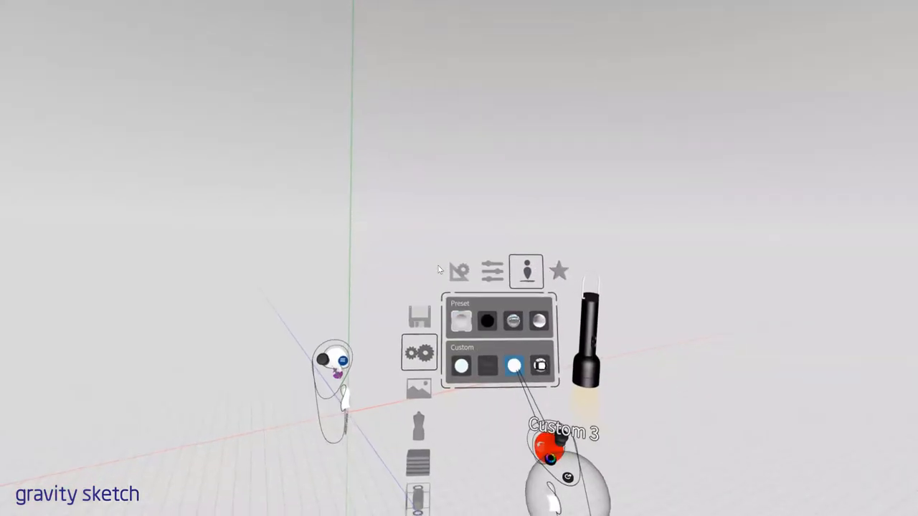
Pick a custom white environment, then show the general settings
click(512, 364)
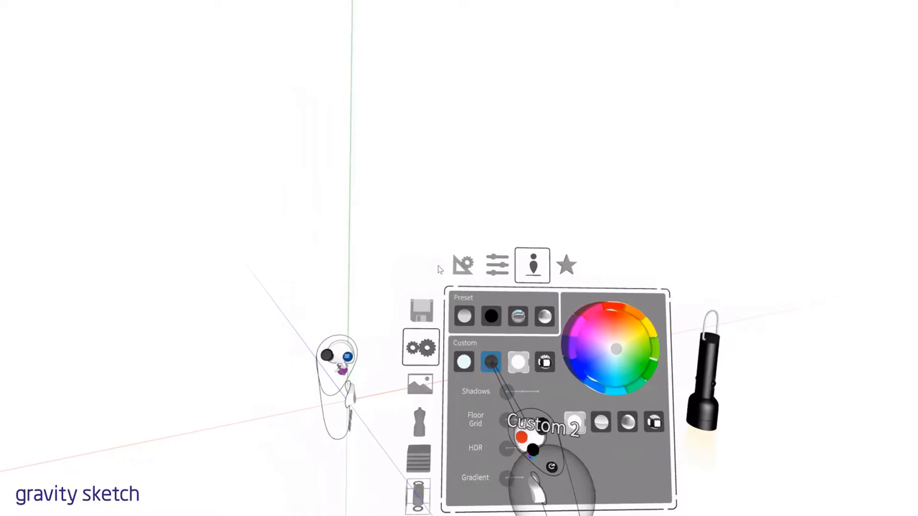
click(497, 266)
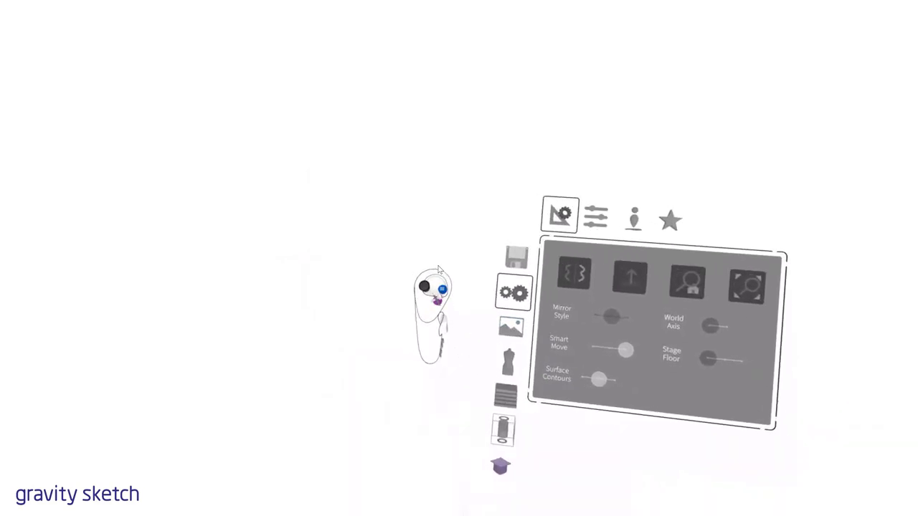
click(508, 324)
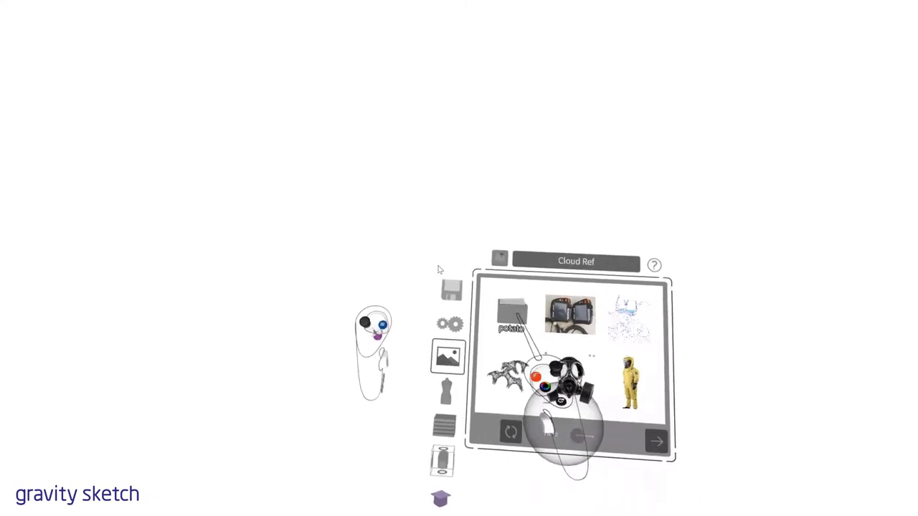
Open the potato folder in the Cloud Ref panel
click(511, 317)
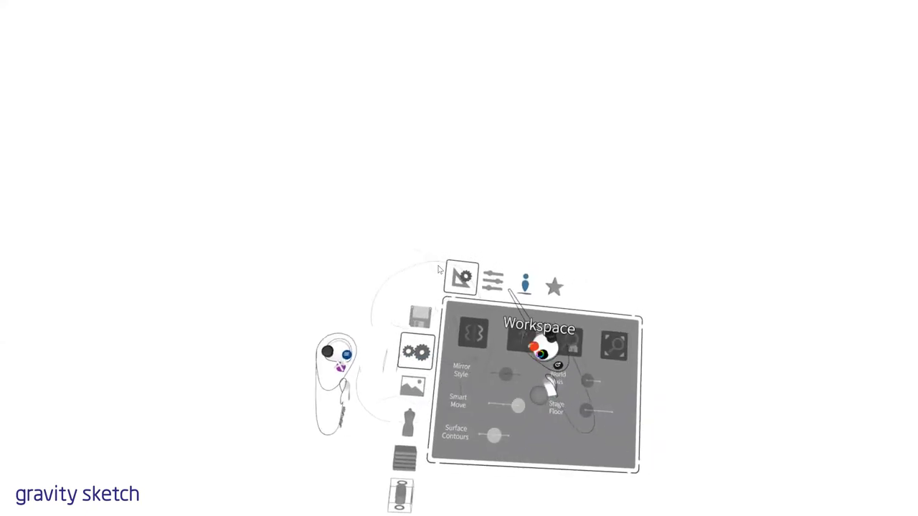
Show the Environment tab with the backdrop colour wheel
click(523, 282)
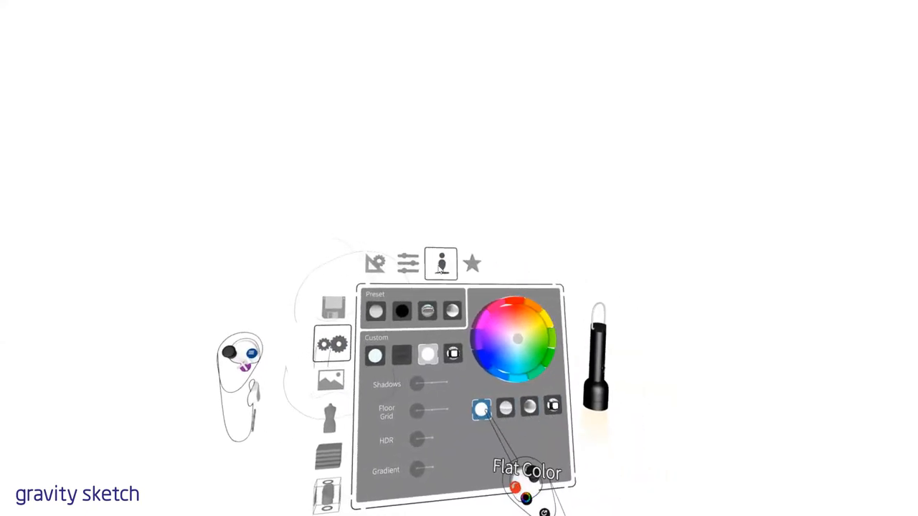